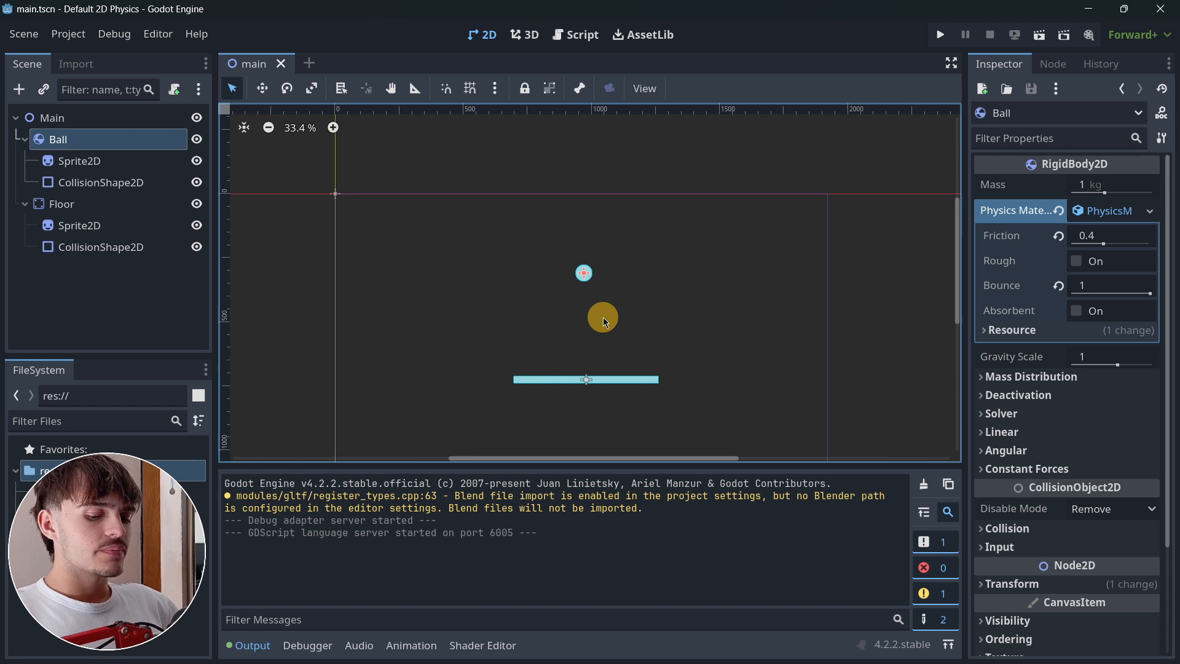
- Glance at the Main node, then check 2D physics gravity in Project Settings
click(51, 117)
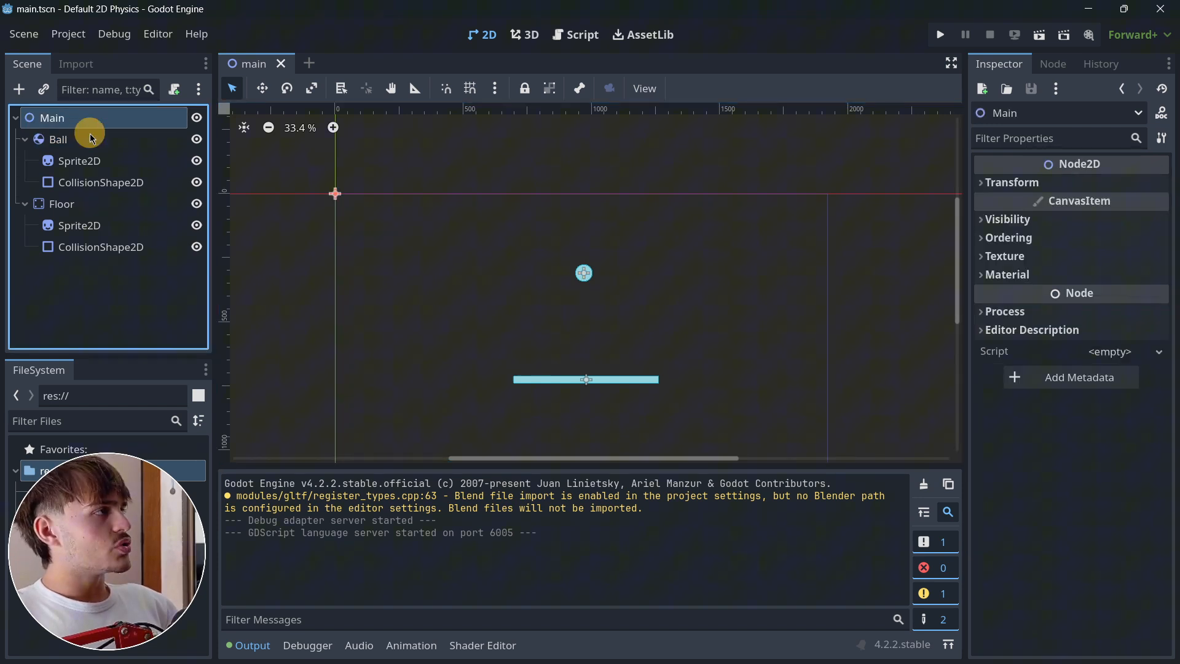
click(57, 140)
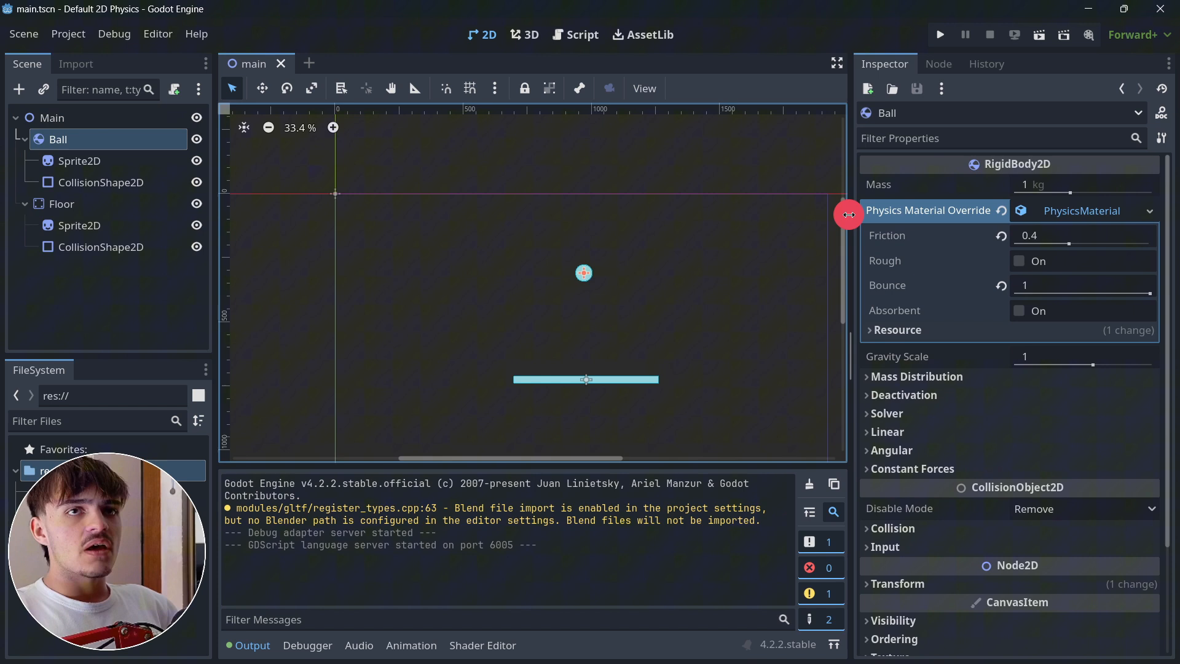
mouse_move(891, 241)
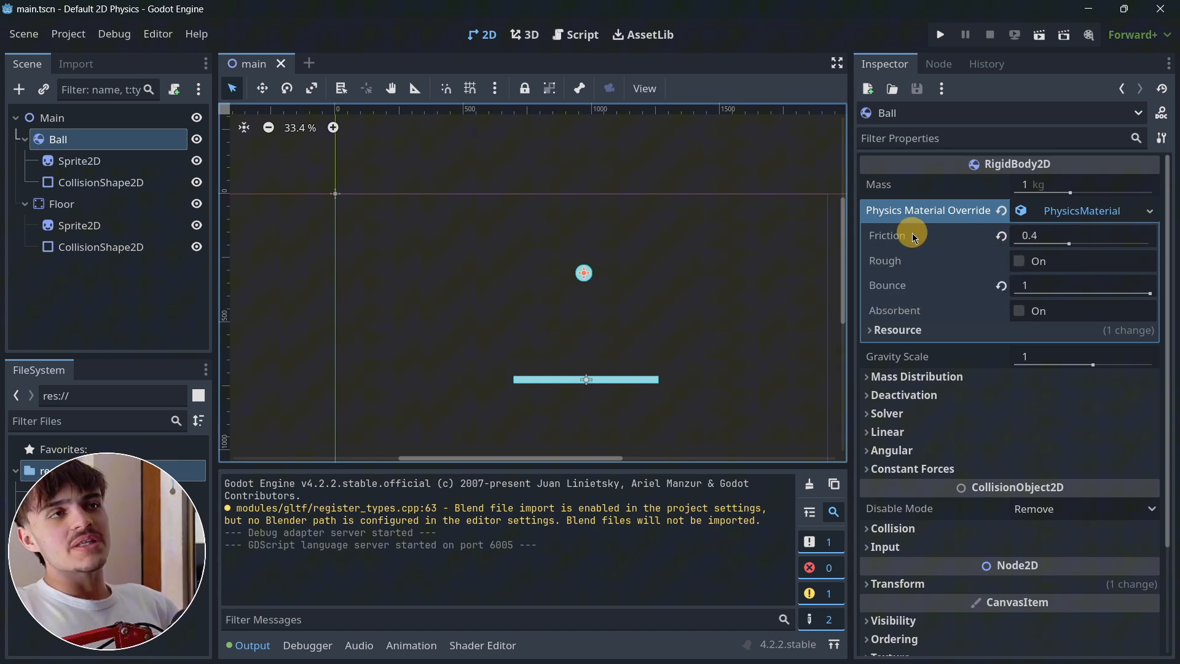
mouse_move(886, 235)
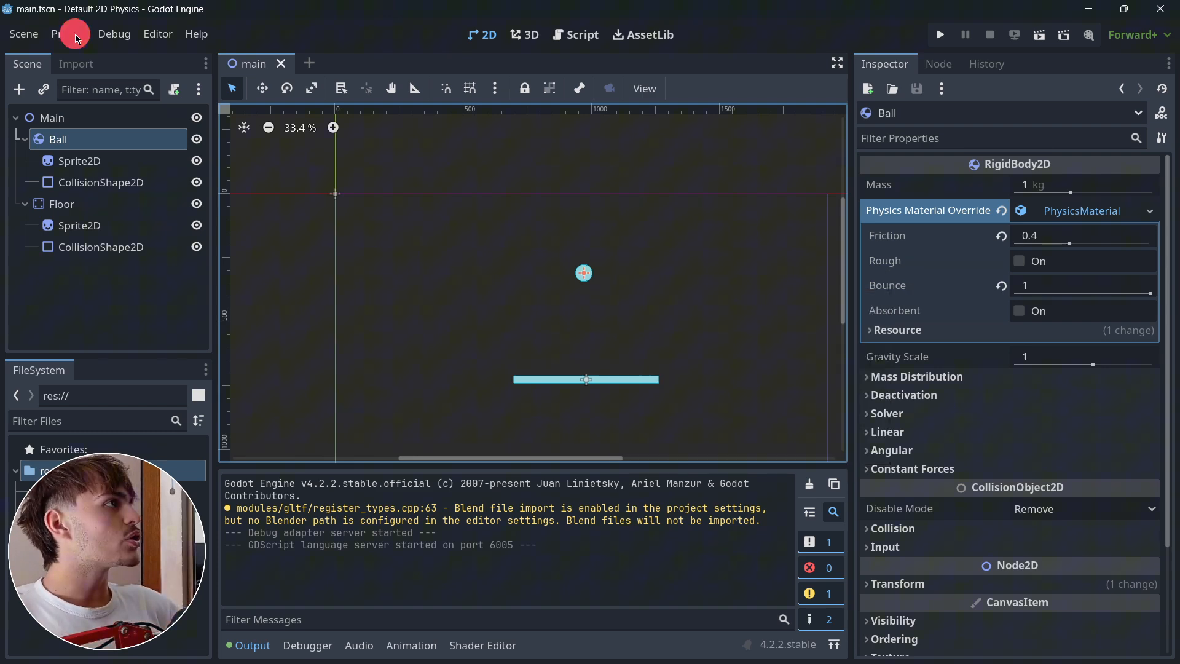
click(67, 33)
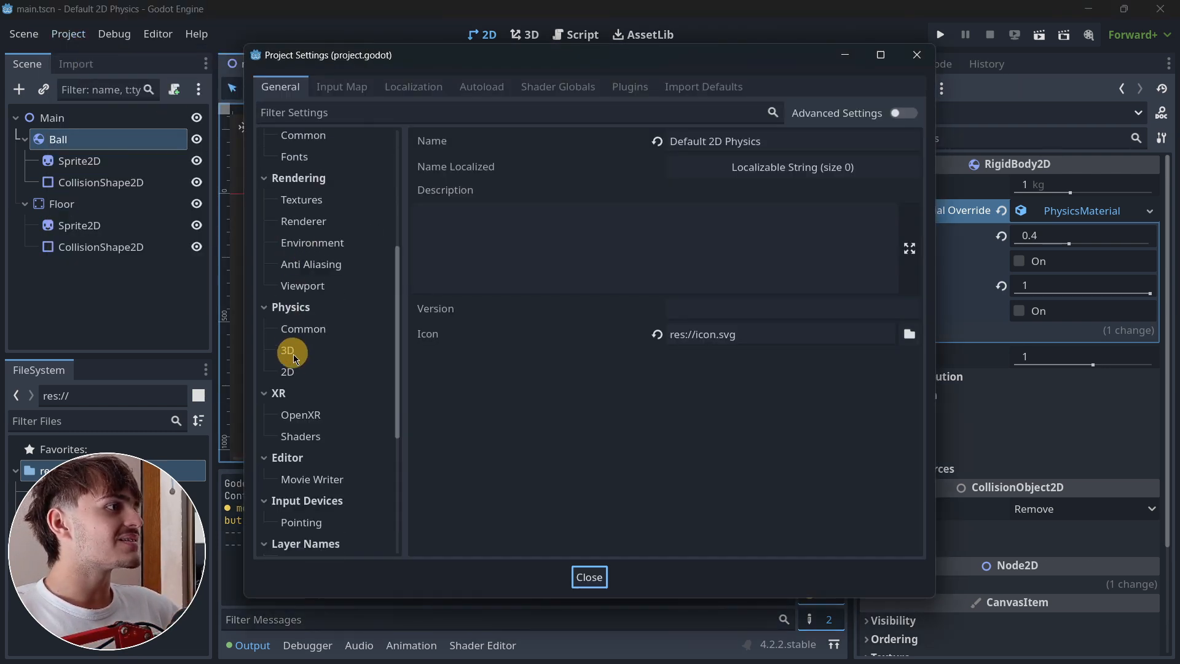
click(287, 371)
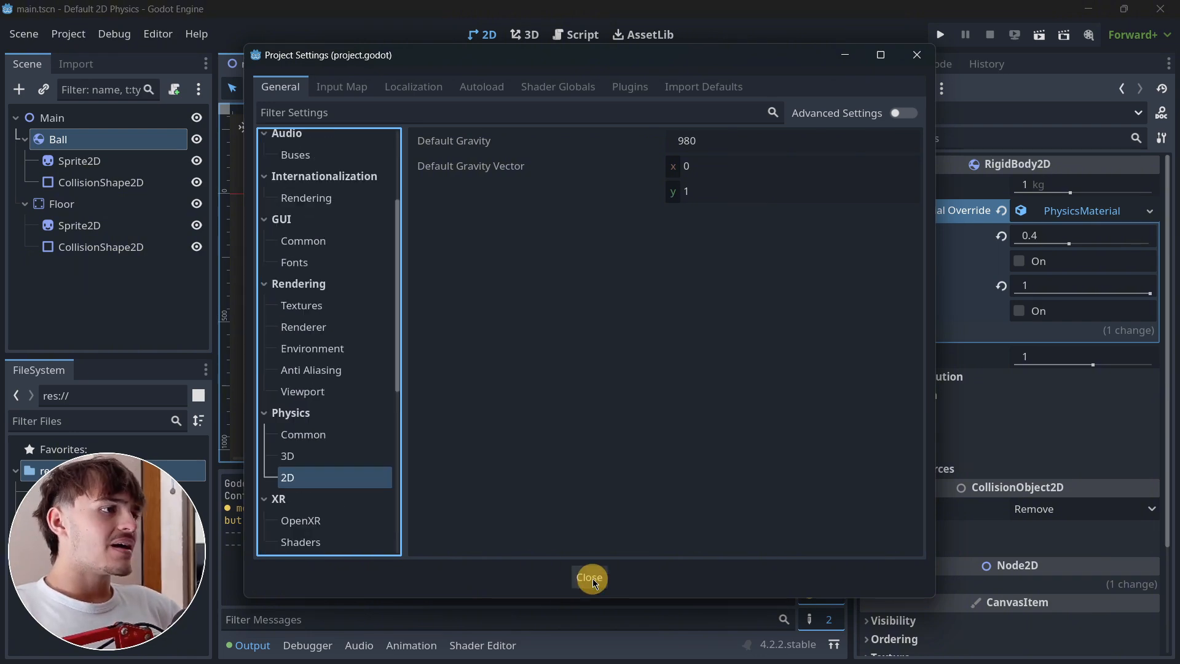
click(591, 577)
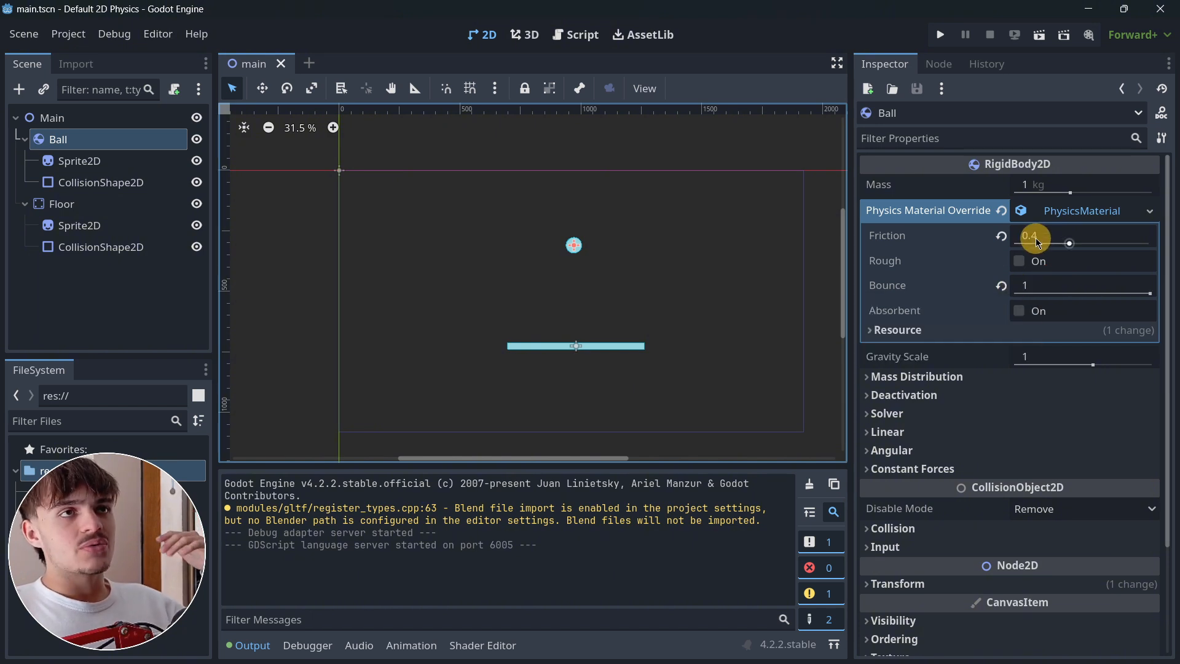
mouse_move(1037, 242)
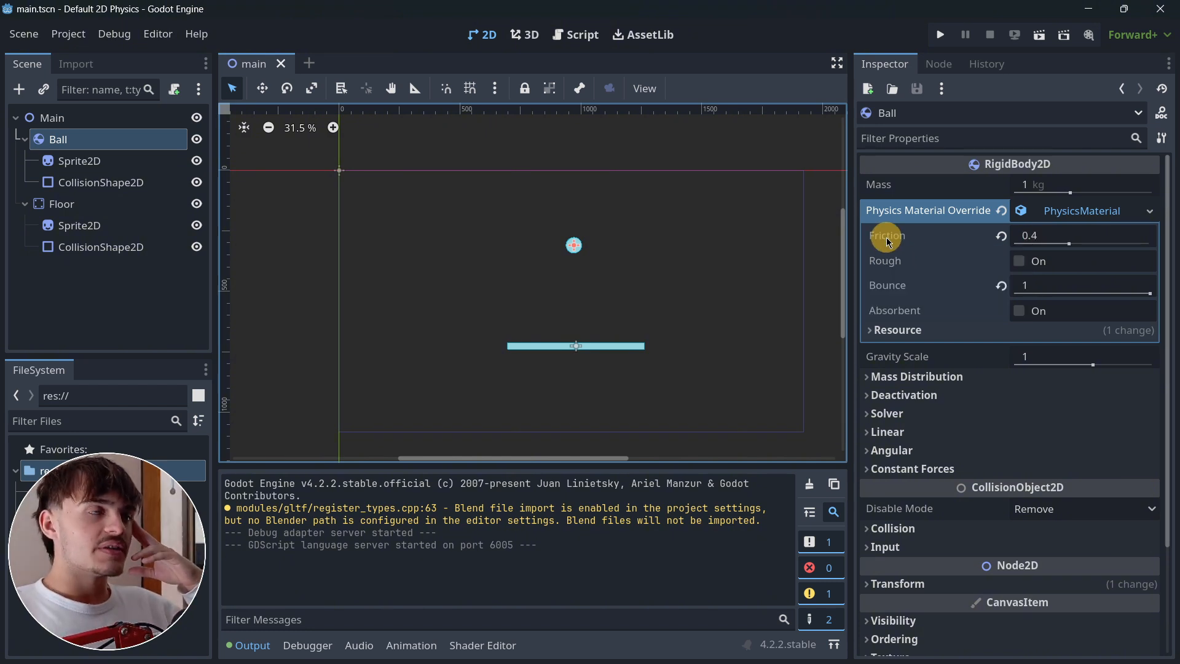
mouse_move(888, 235)
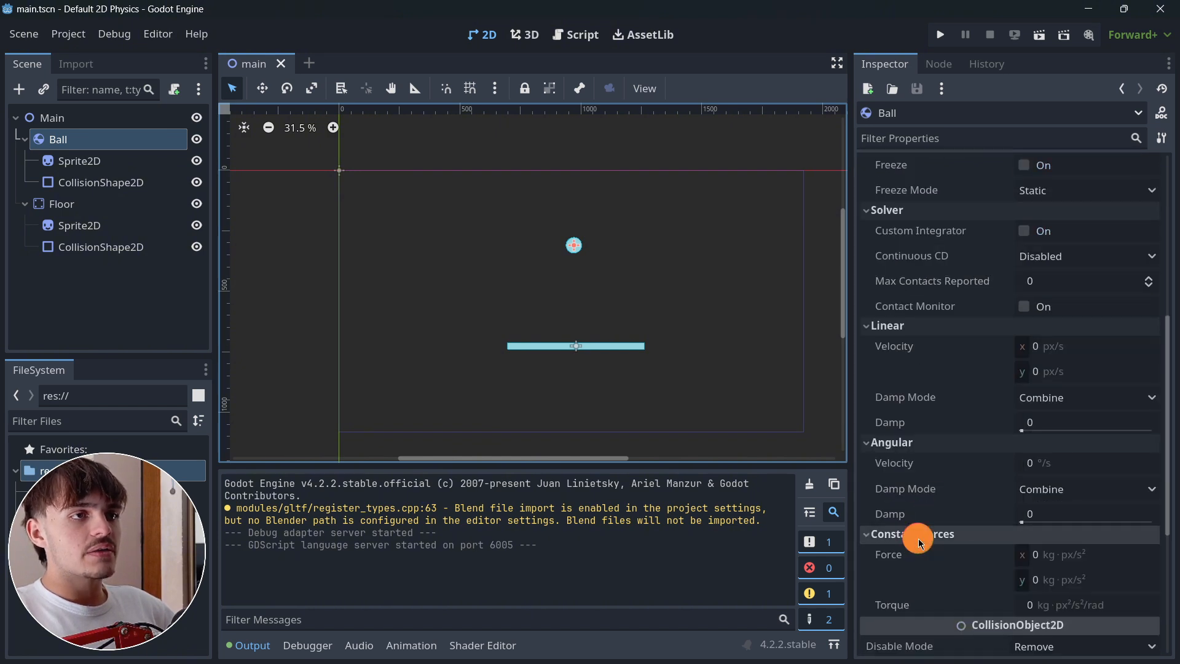
- Review the Ball's Sprite2D and CollisionShape2D, then Floor, its Sprite2D and CollisionShape2D
click(79, 160)
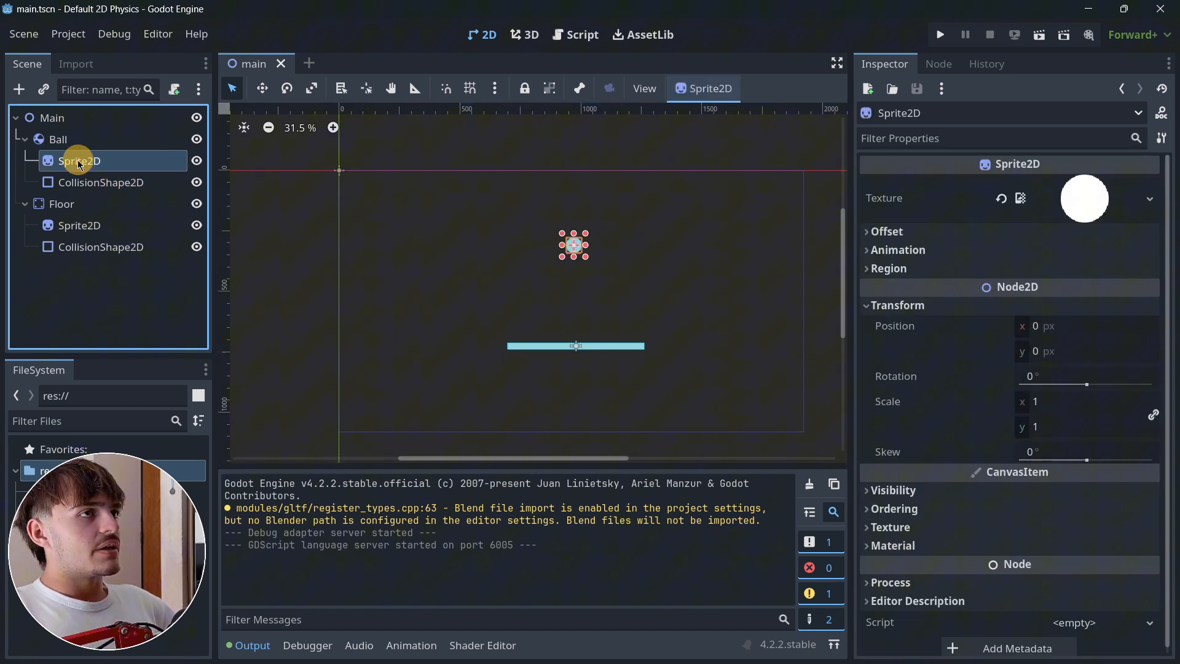
mouse_move(104, 187)
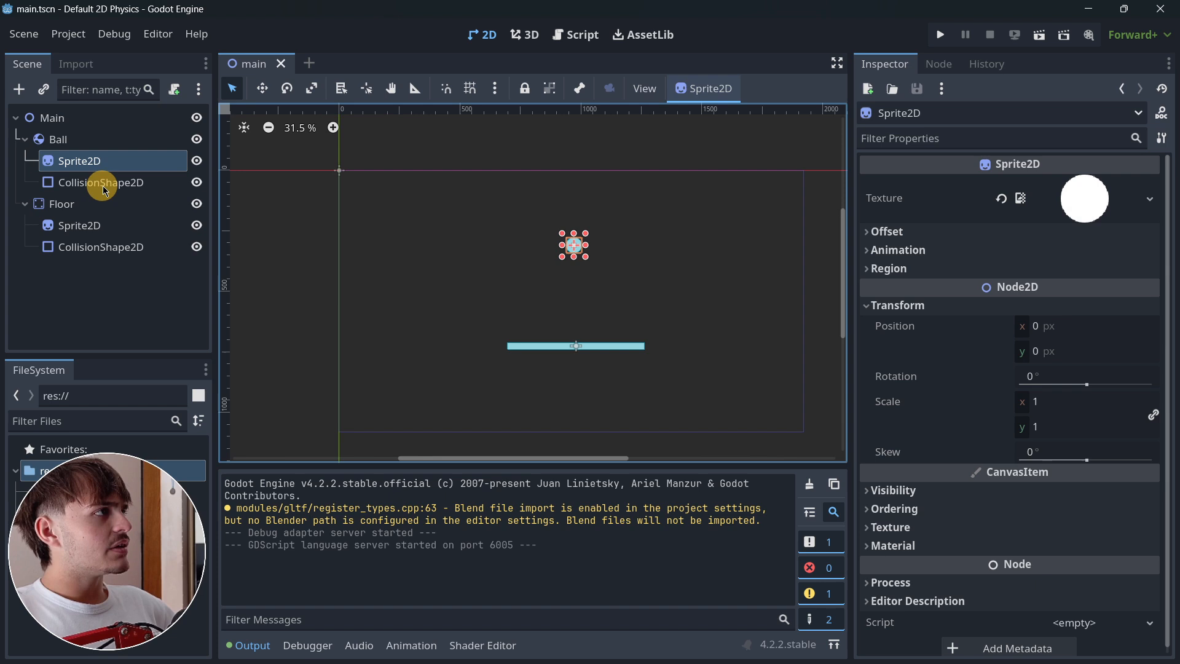
click(101, 182)
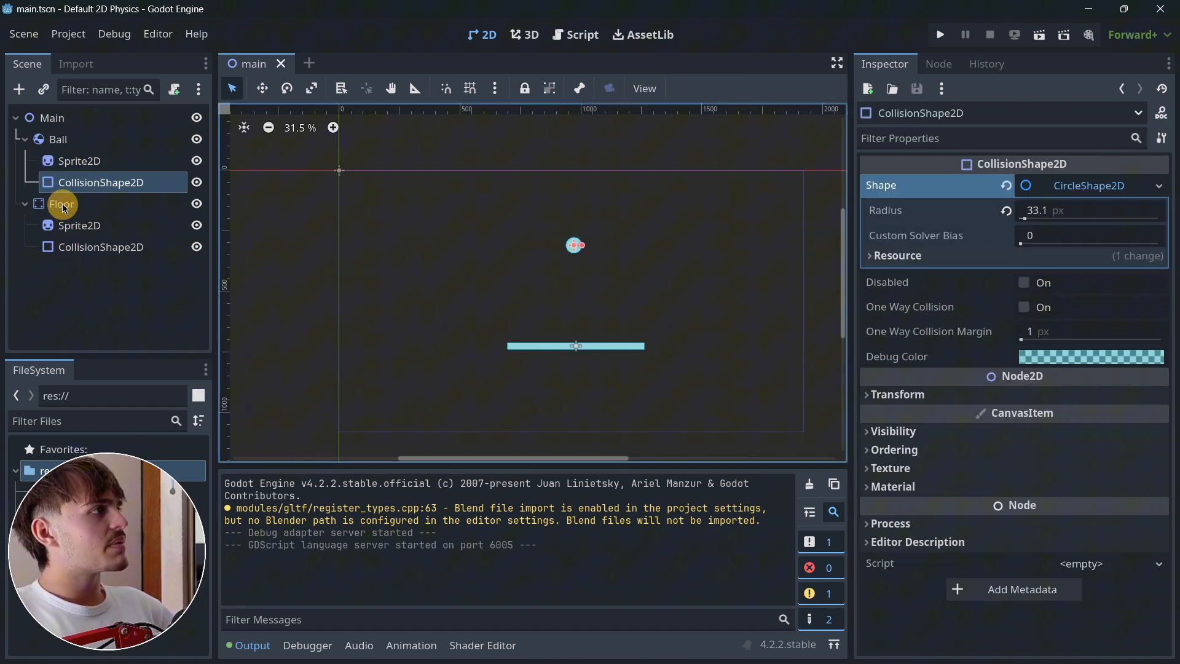
click(62, 204)
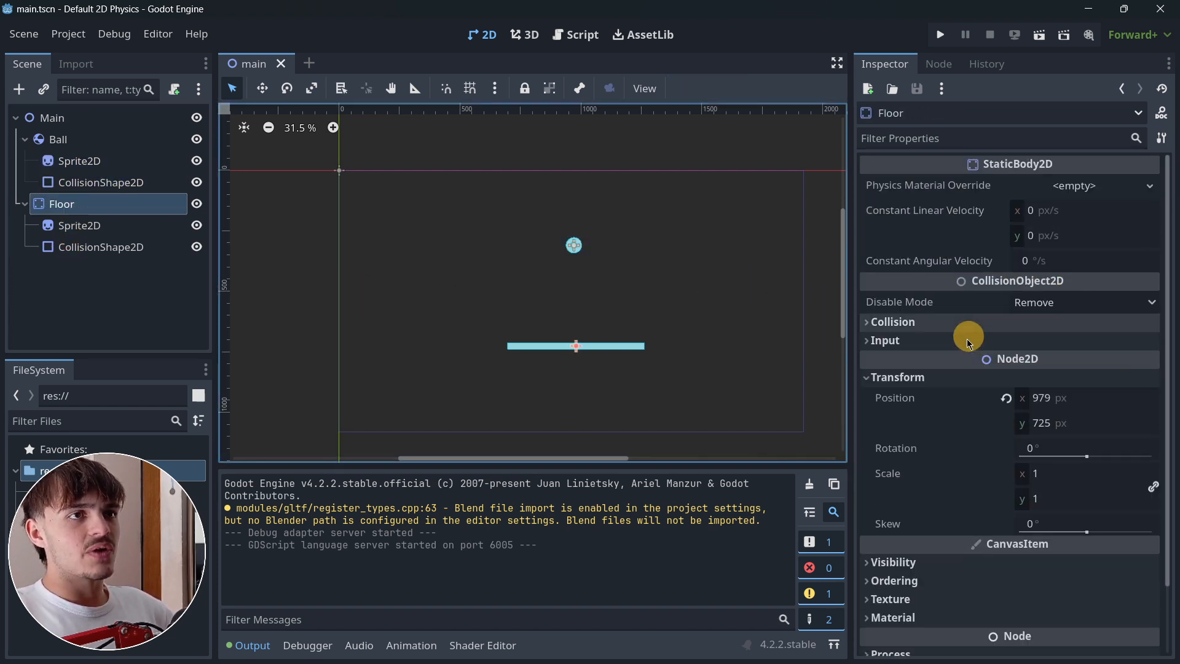
click(79, 225)
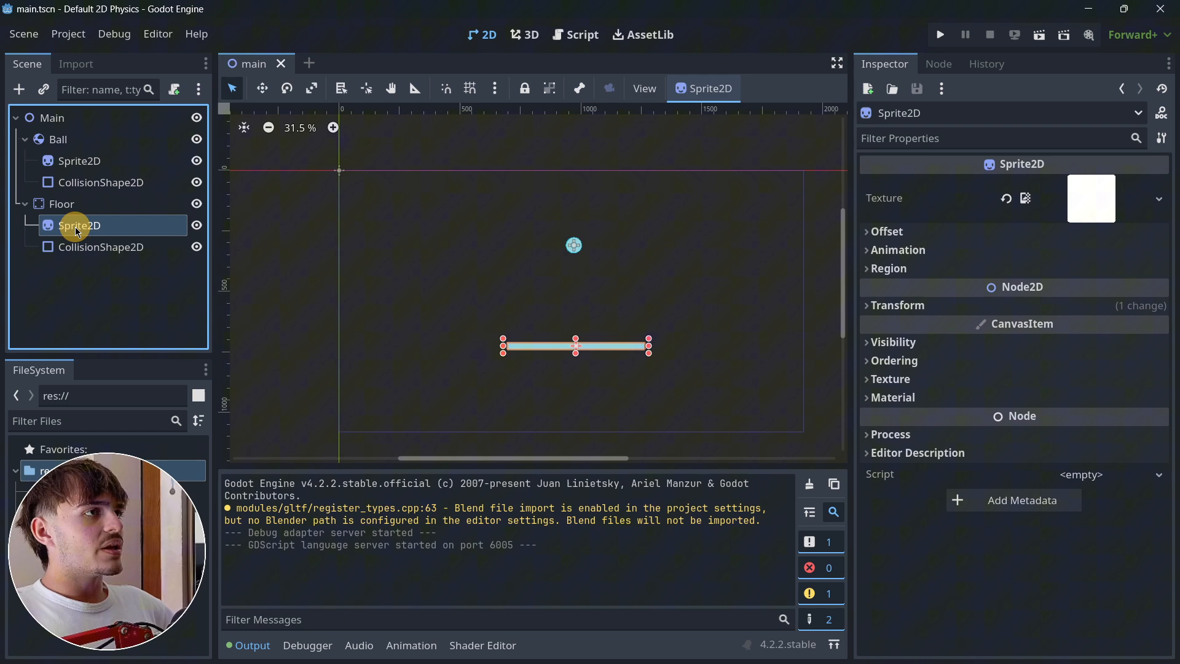
click(101, 247)
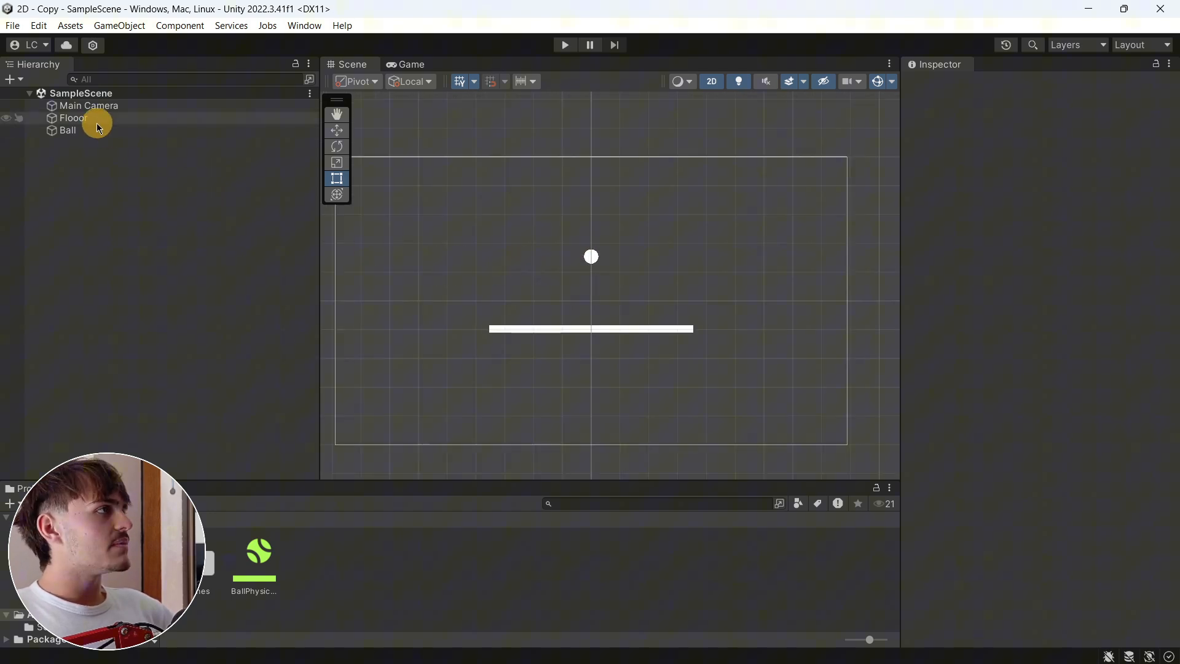
- Inspect Floor and Ball in Unity and open BallPhysicsMaterial2D to check friction and bounciness
click(73, 118)
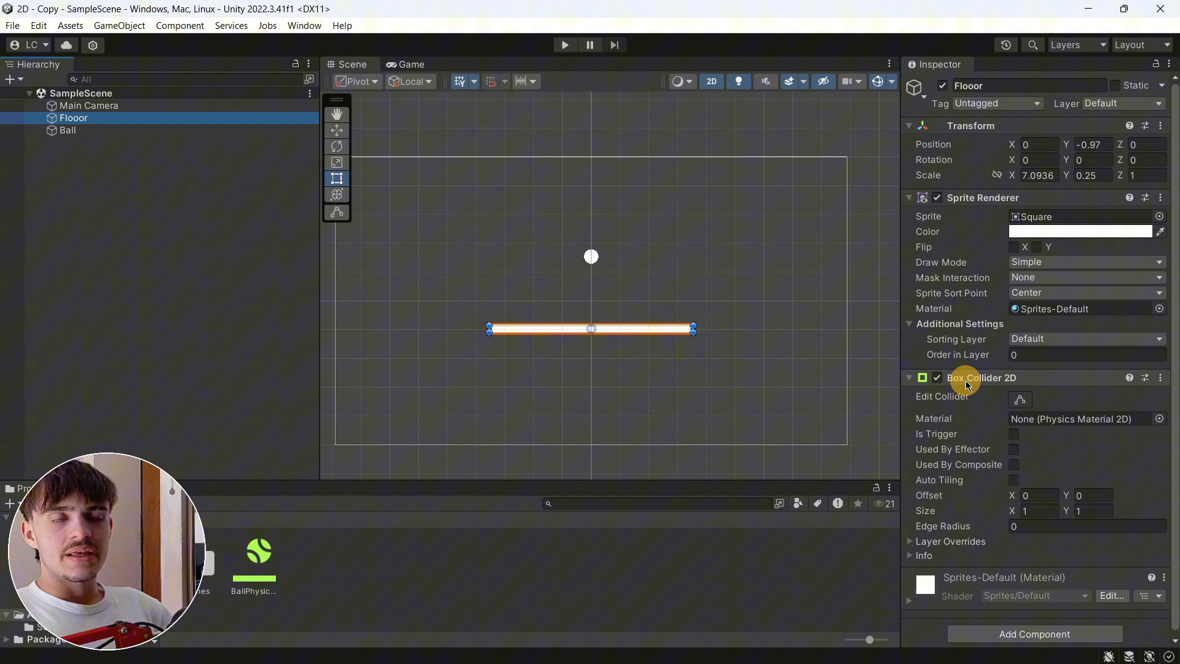
mouse_move(368, 181)
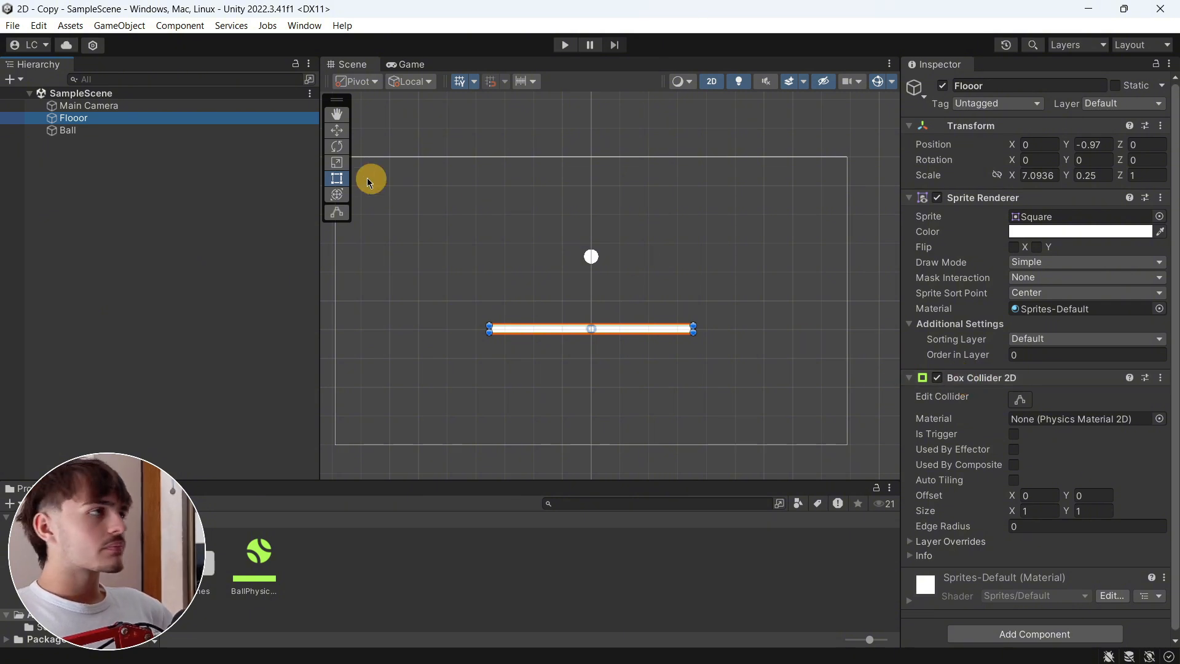
click(67, 130)
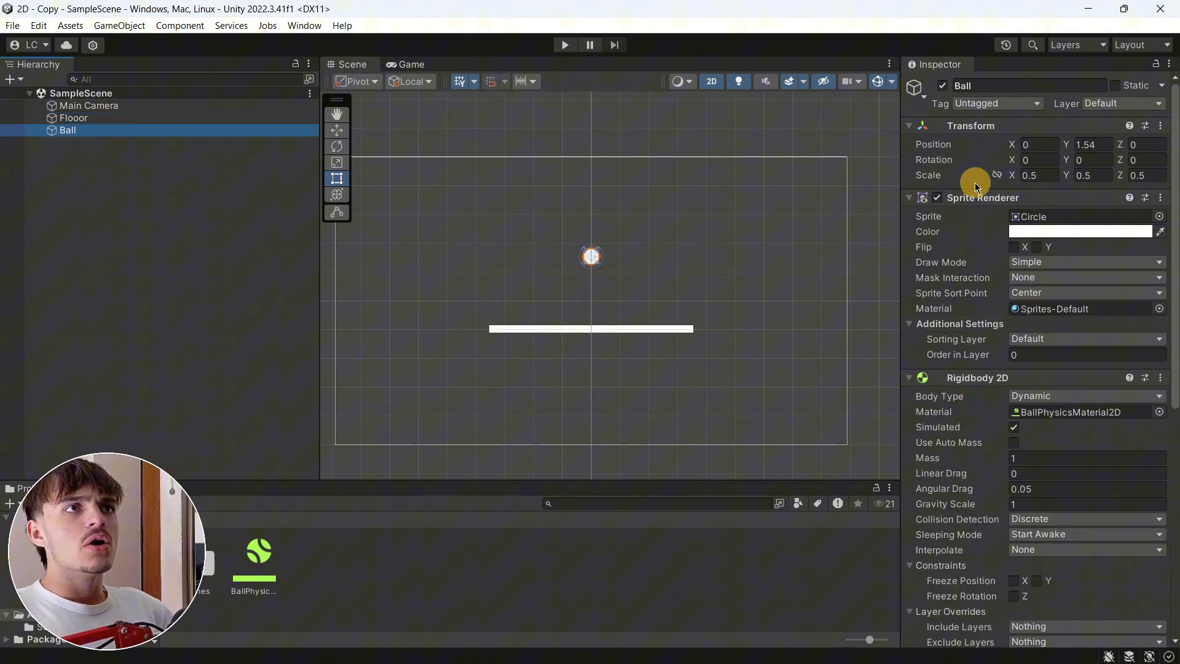
scroll(down, 3)
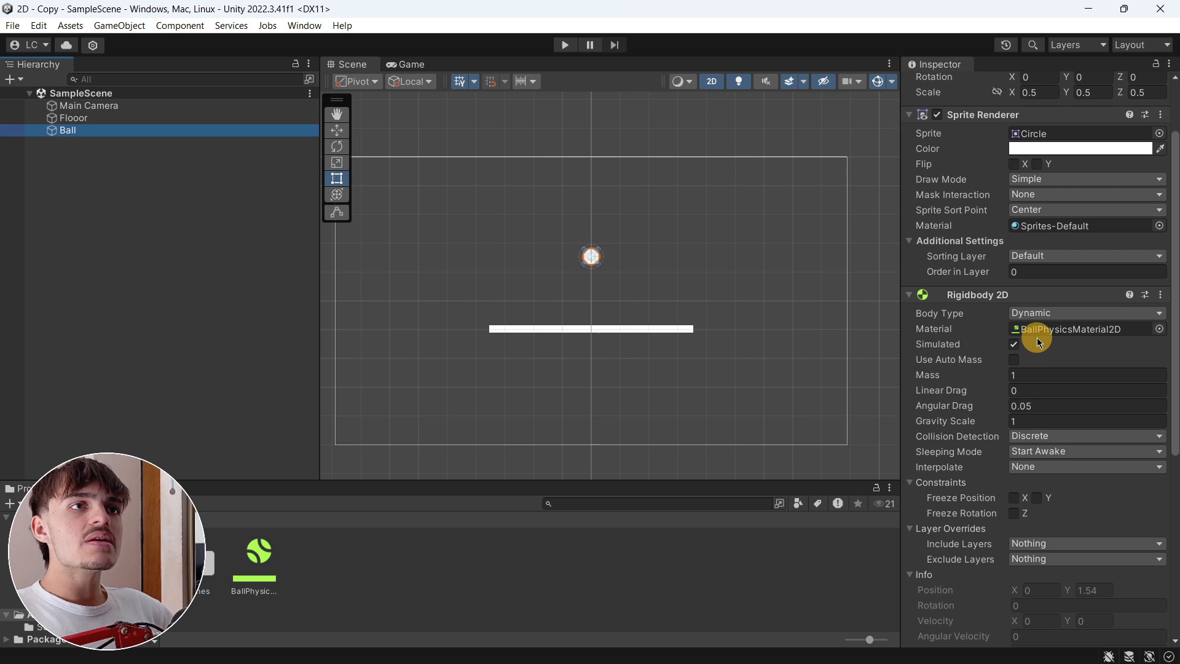
click(259, 549)
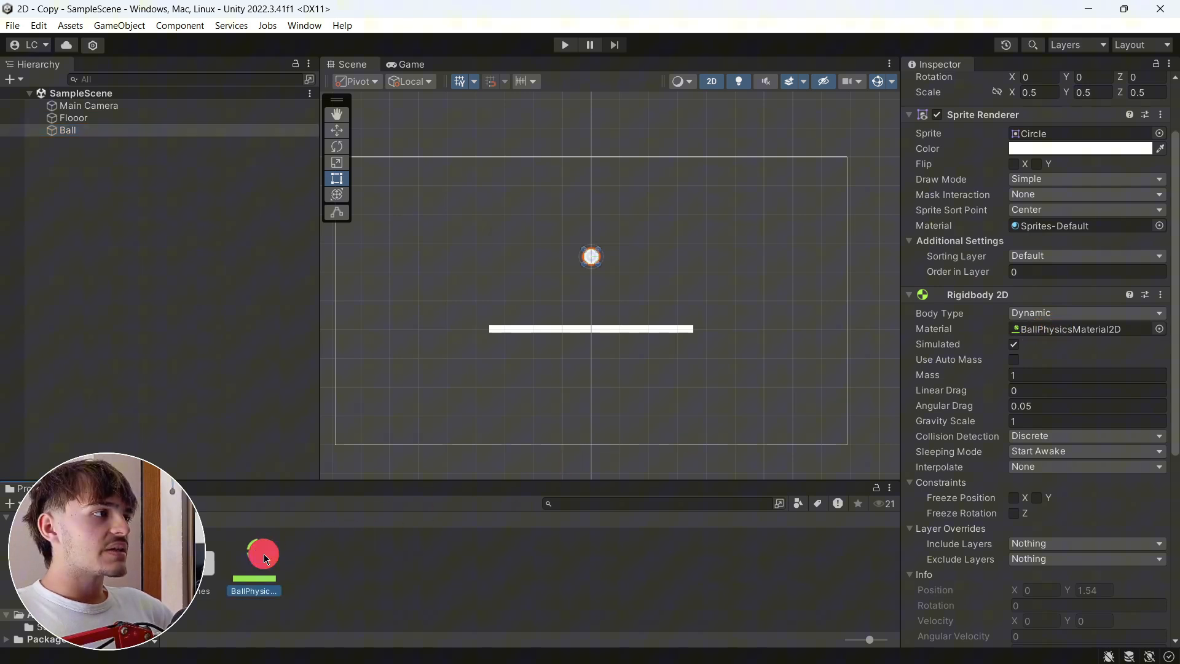
click(254, 553)
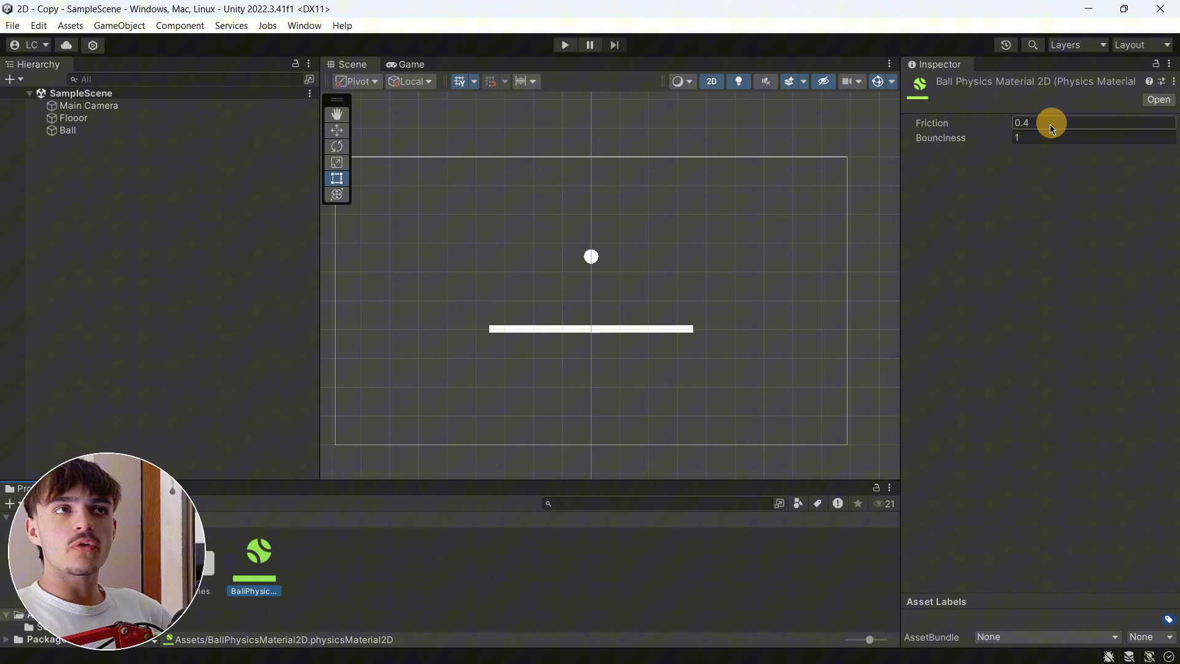
click(68, 130)
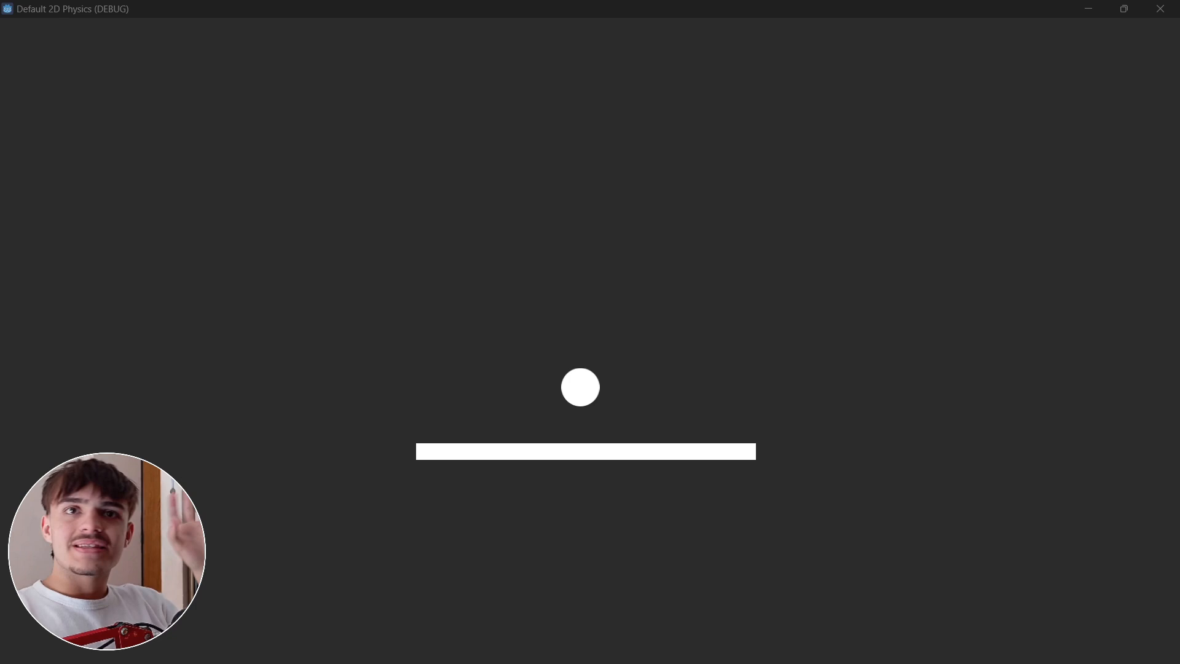
- Return to Unity and start Play mode for SampleScene
click(568, 44)
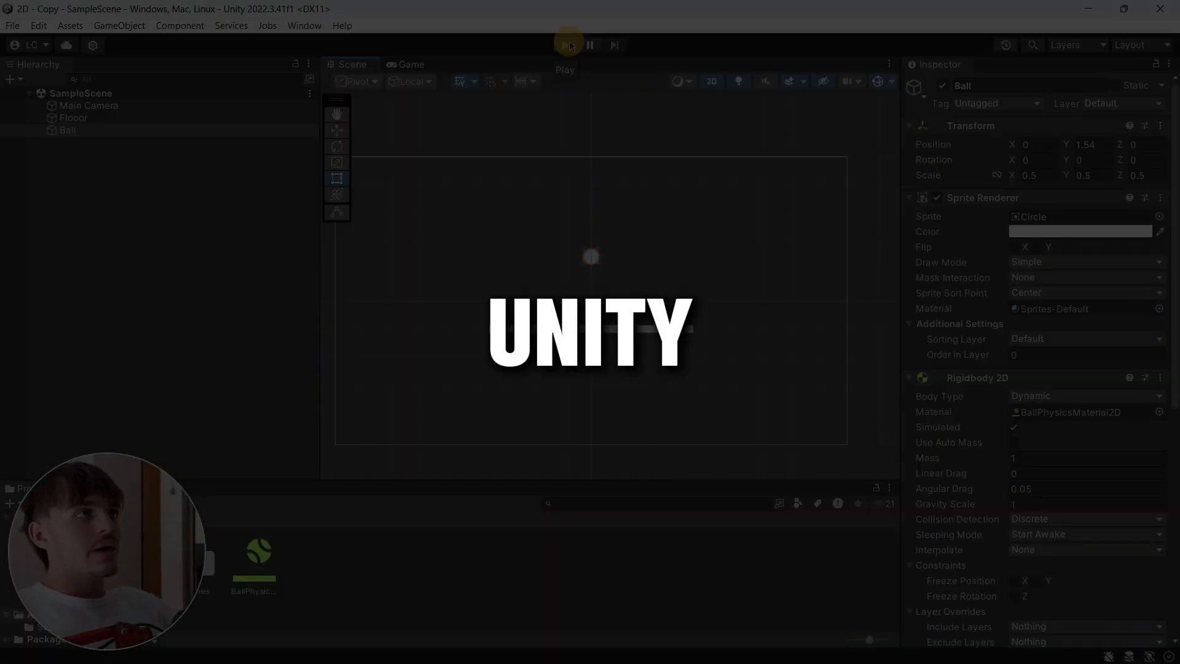
click(564, 45)
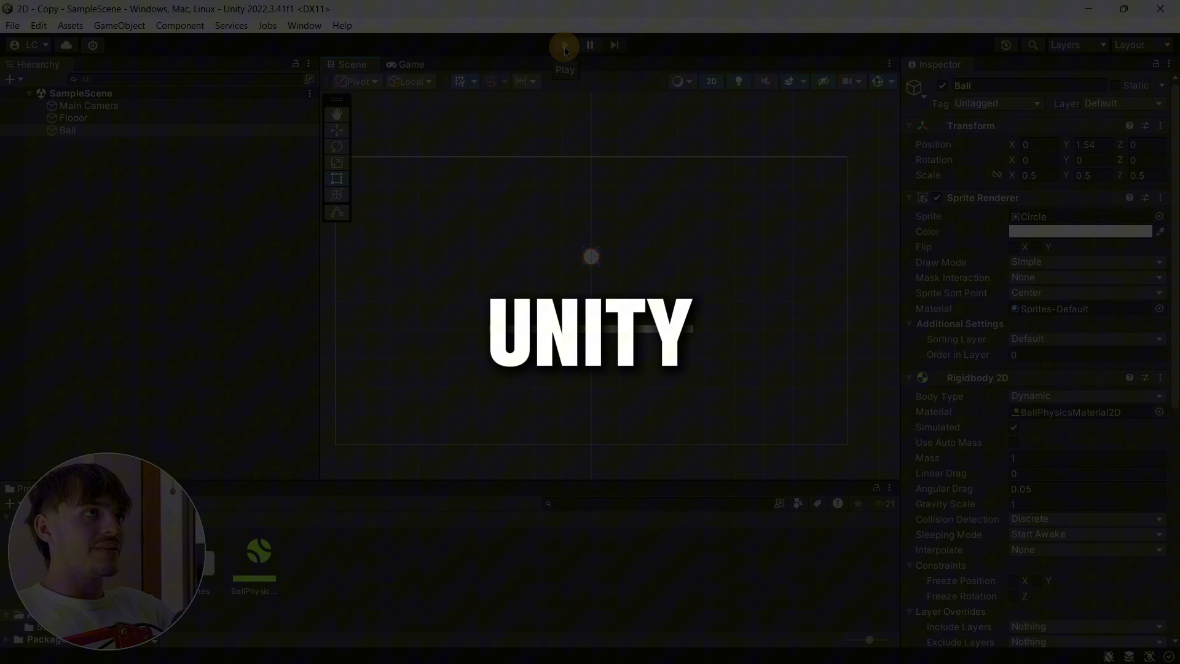
click(563, 44)
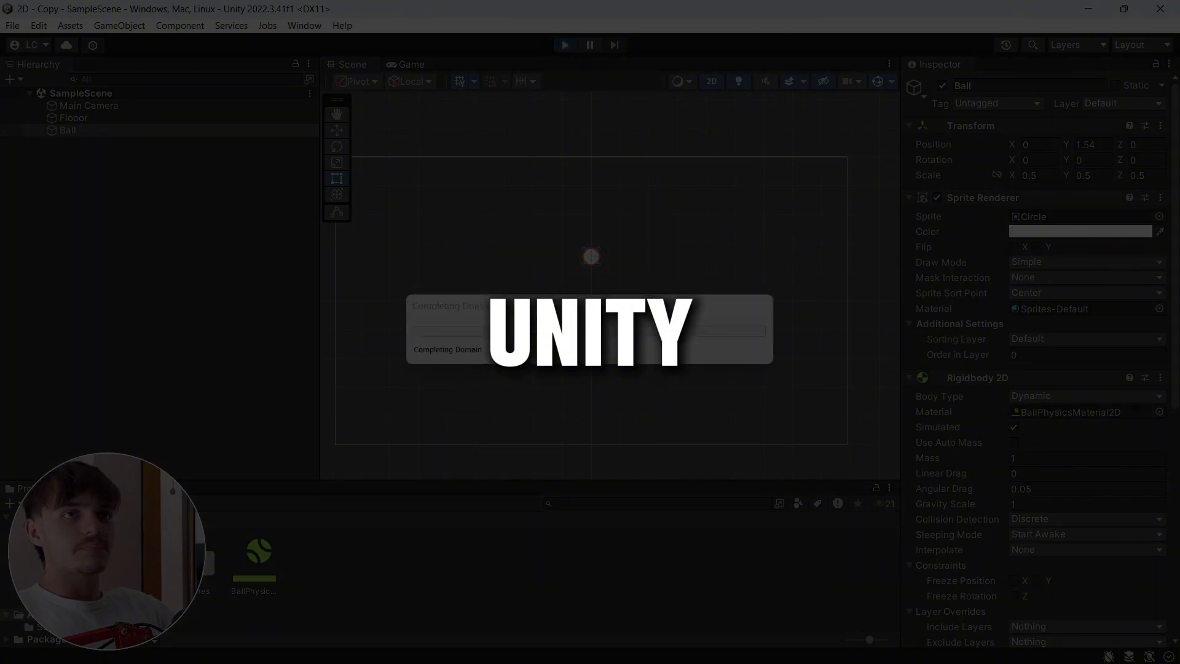